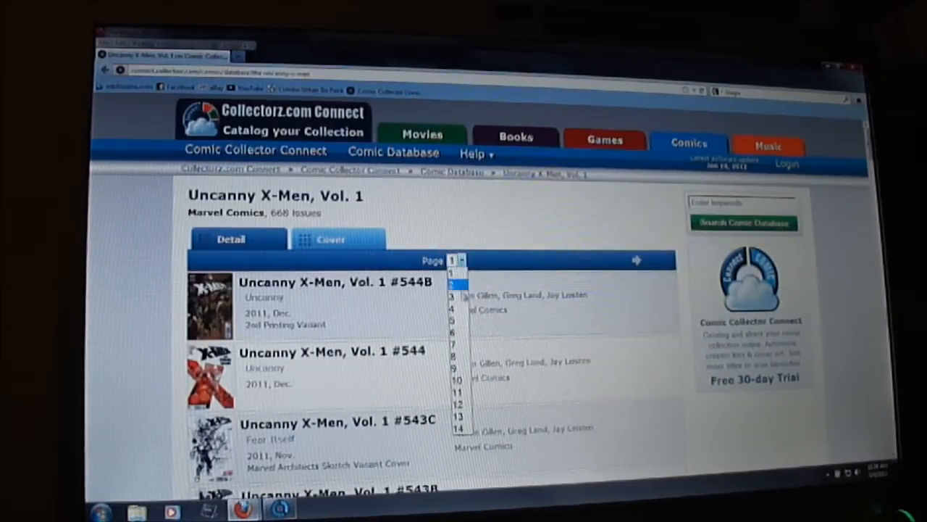
# - Browse page 11 of the Uncanny X-Men, Vol. 1 issues, then move to page 12
pyautogui.click(456, 391)
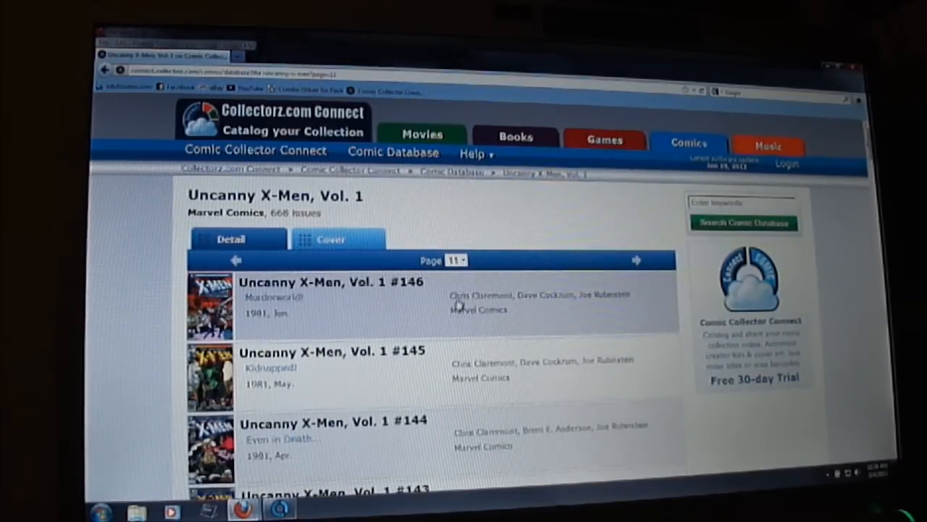
pyautogui.scroll(-3)
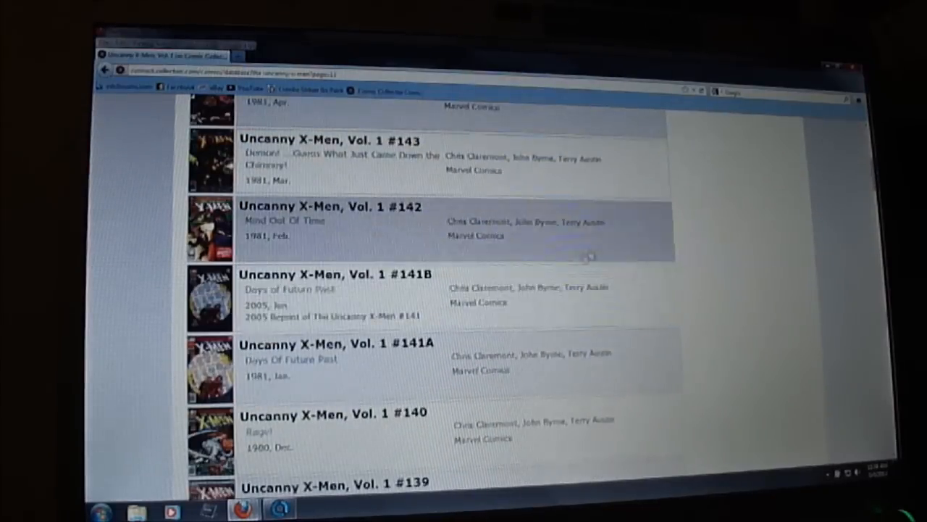
pyautogui.click(453, 117)
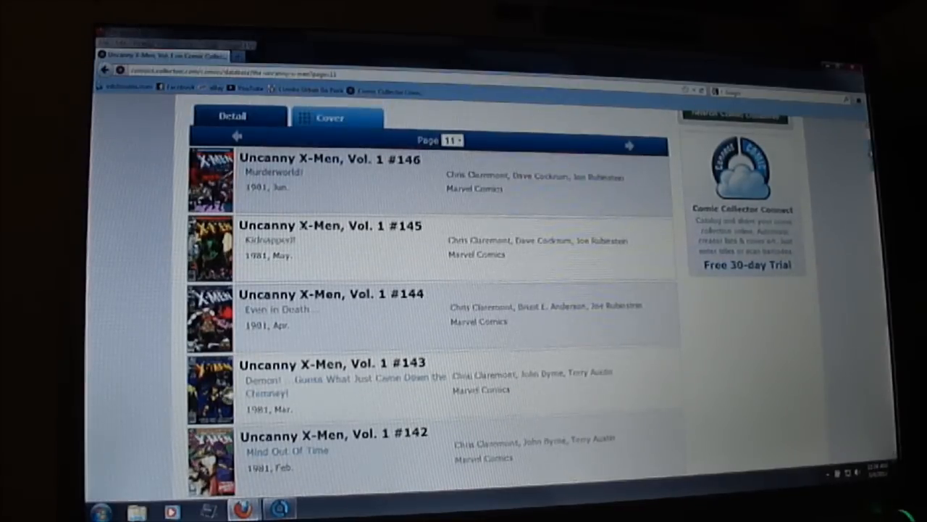
pyautogui.scroll(-3)
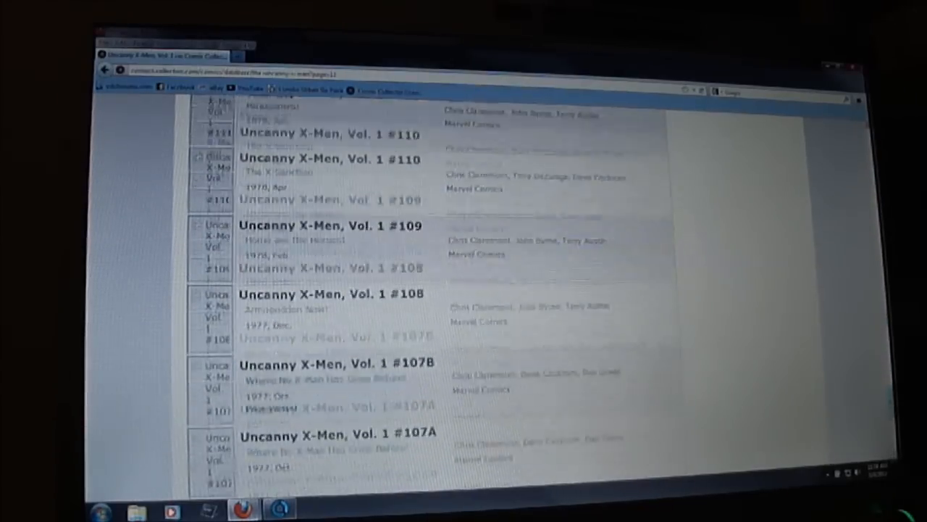
pyautogui.scroll(-3)
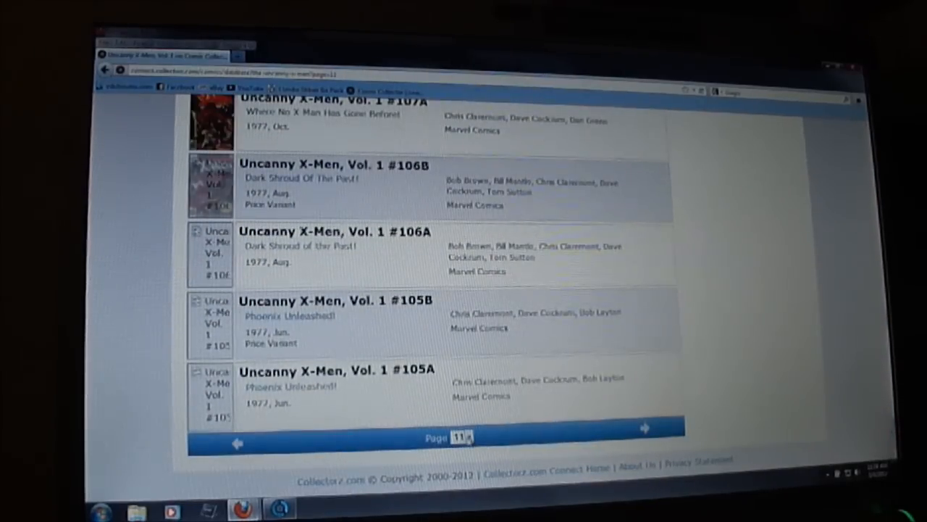
pyautogui.click(643, 426)
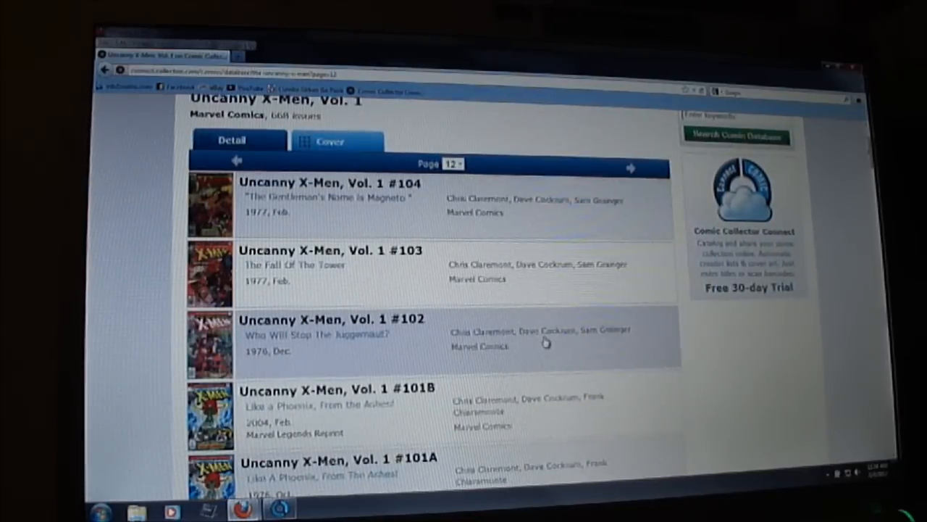
# - Open the Uncanny X-Men, Vol. 1 #102 'Who Will Stop The Juggernaut?' page and scroll through it
pyautogui.click(319, 332)
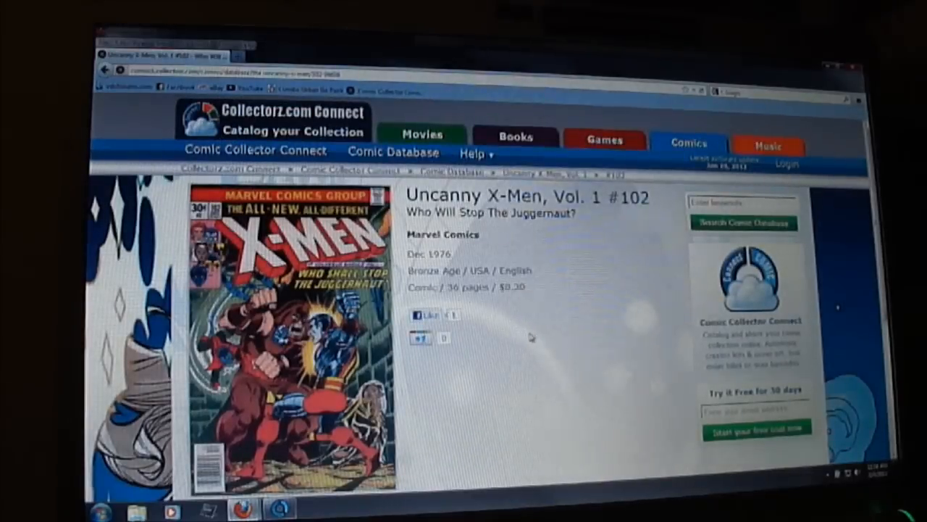
pyautogui.scroll(-3)
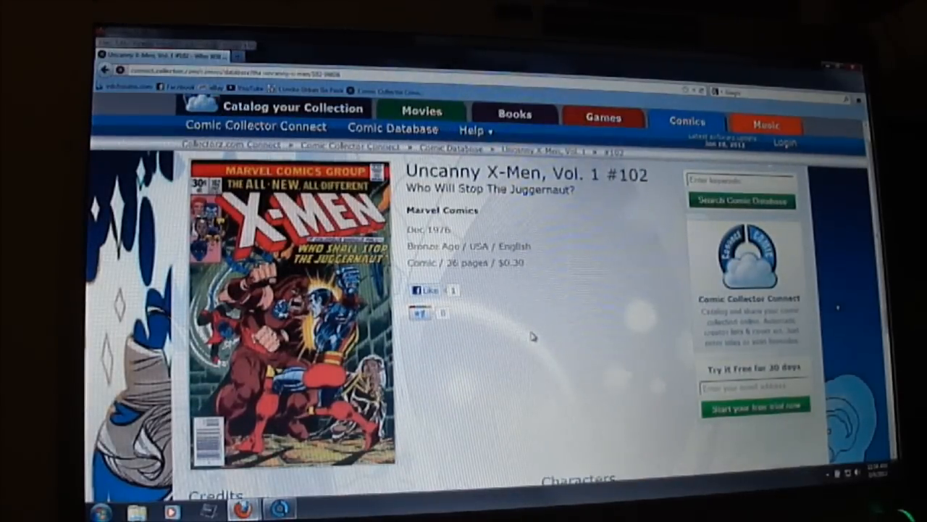
pyautogui.scroll(-3)
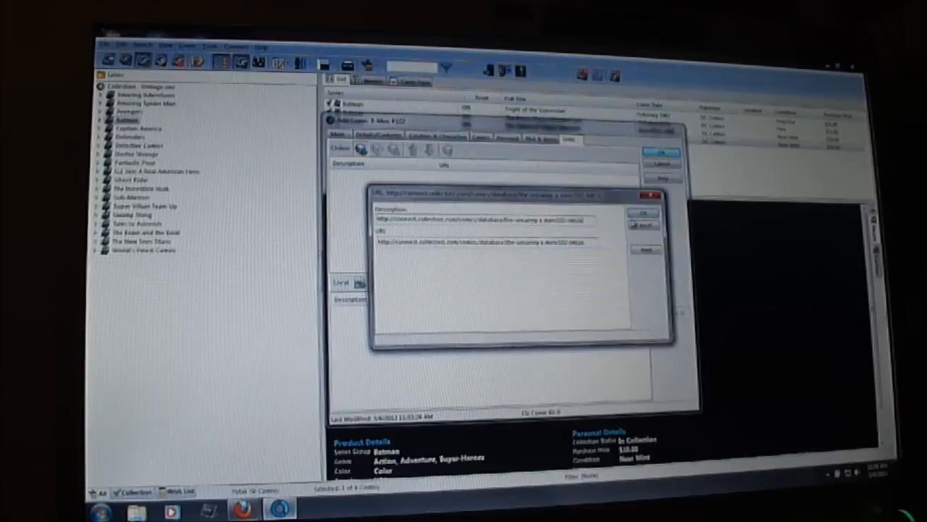
# - Confirm the #102 Connect URL as a new link on the X-Men #102 entry
pyautogui.click(641, 213)
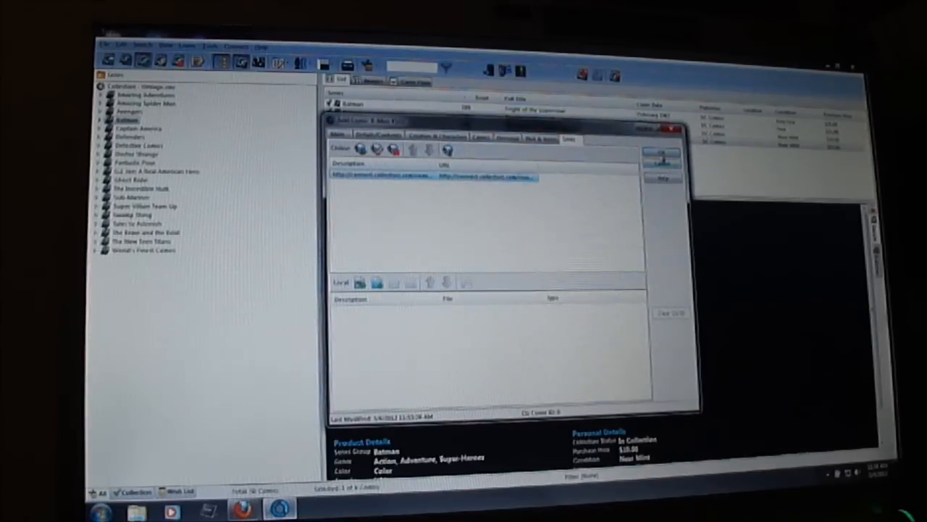
pyautogui.click(660, 158)
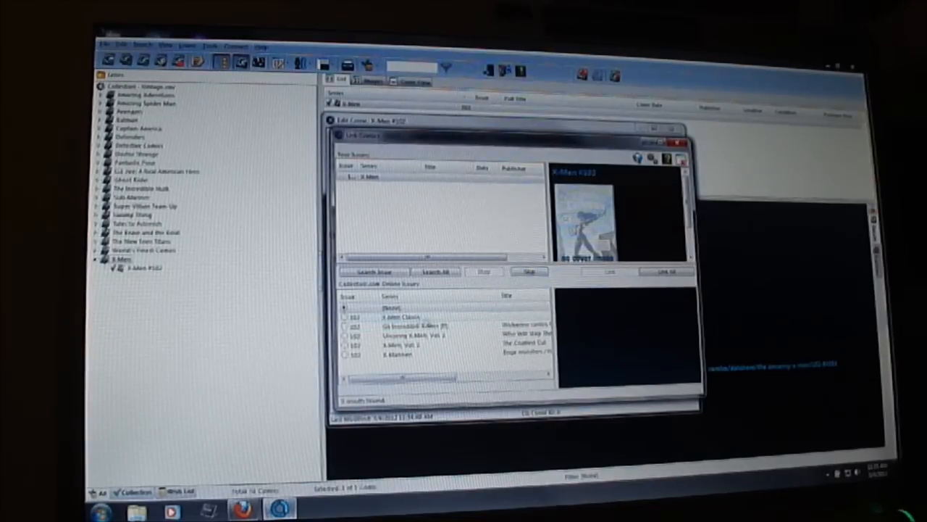
# - Link X-Men #102 to the Uncanny X-Men Vol 1 #102 online result and save the entry
pyautogui.click(416, 336)
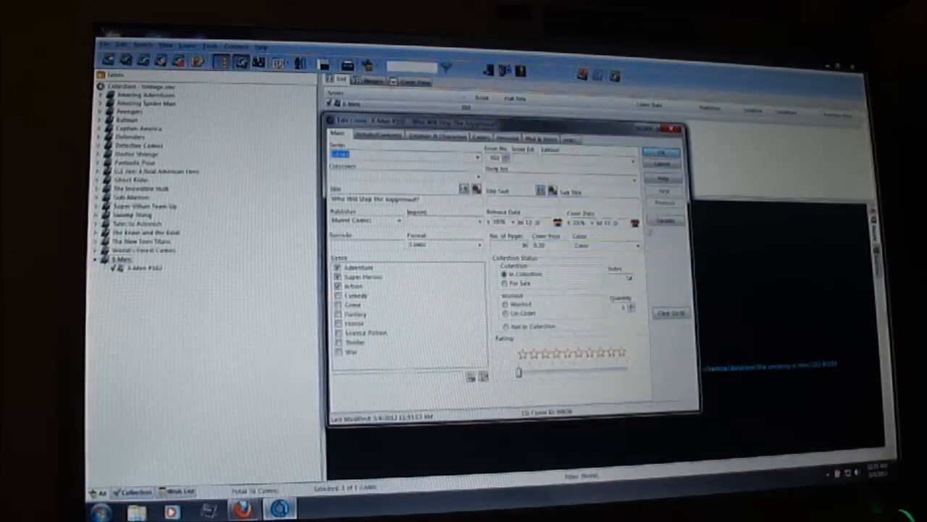
pyautogui.click(660, 153)
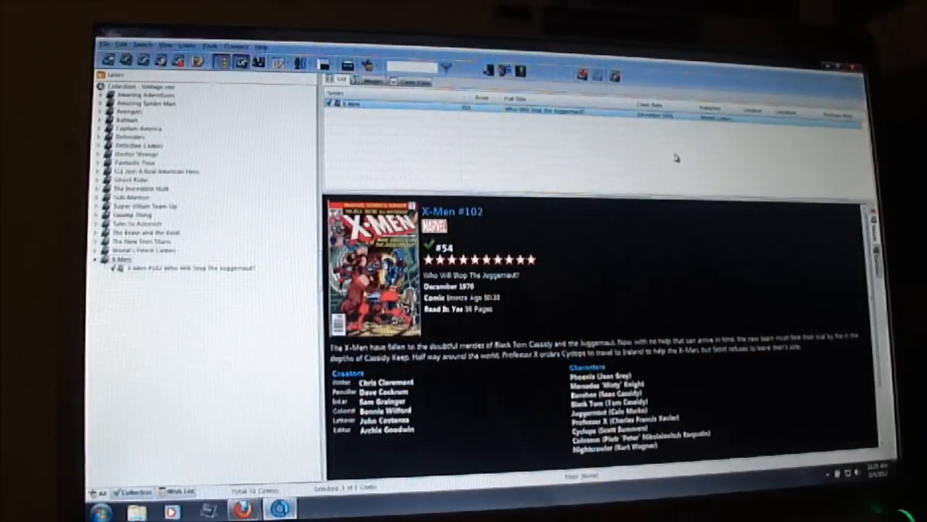
pyautogui.moveTo(681, 271)
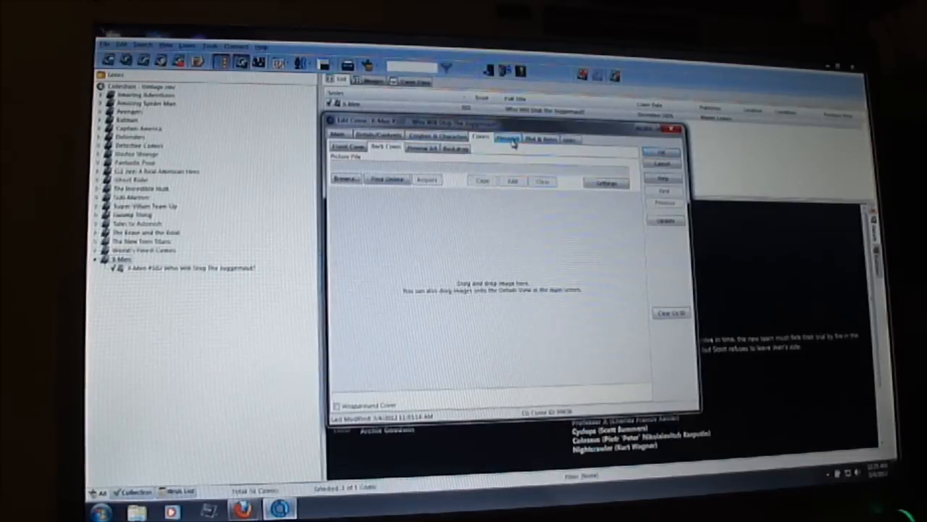
# - Review the Plot & Notes tab of X-Men #102 and close the edit window
pyautogui.click(540, 138)
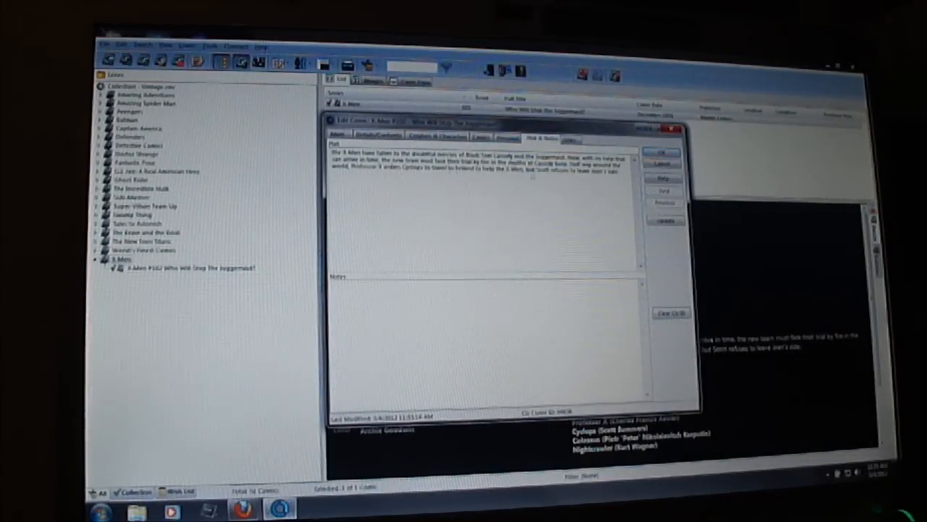
pyautogui.click(378, 136)
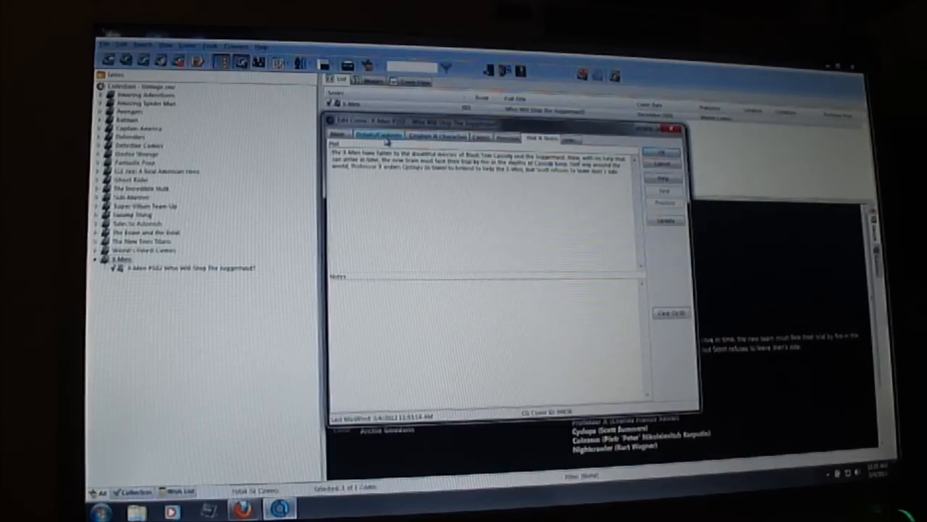
pyautogui.click(427, 137)
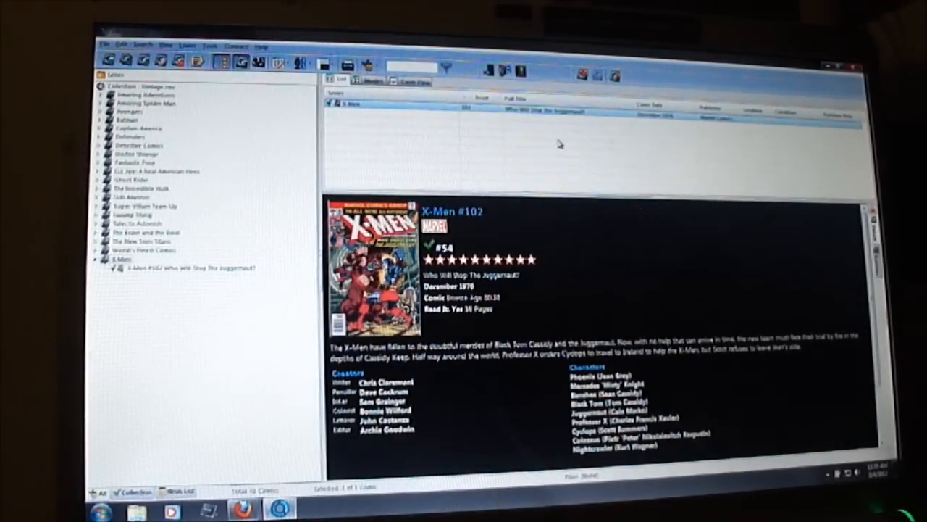
pyautogui.moveTo(580, 223)
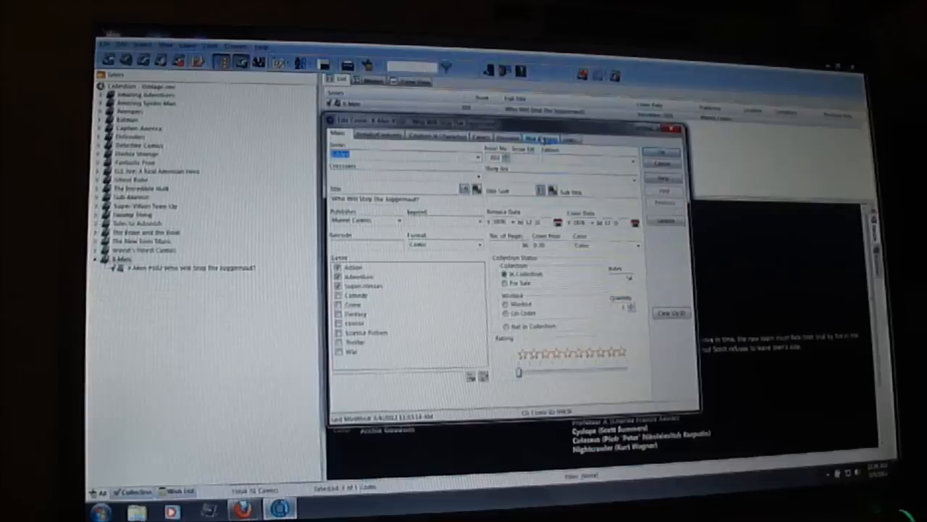
# - Choose a condition grade for X-Men #102 on the Personal tab
pyautogui.click(507, 138)
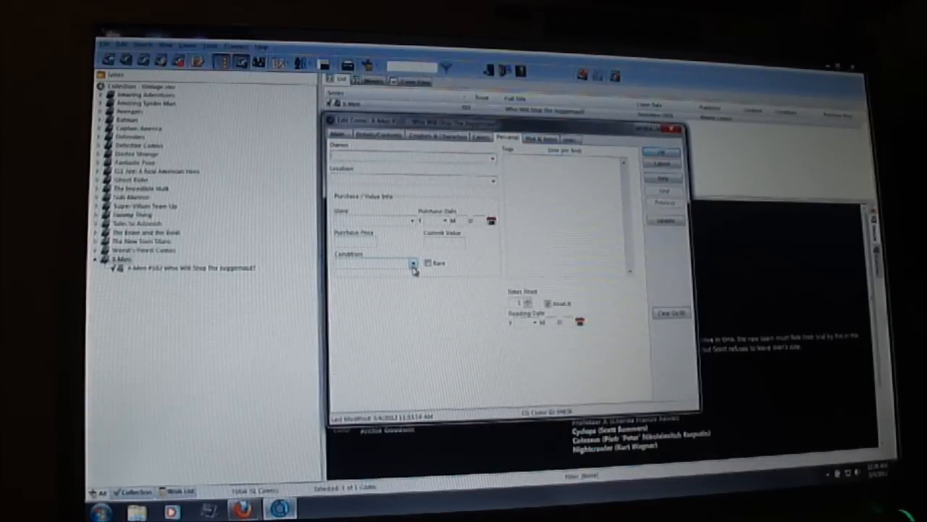
pyautogui.click(413, 263)
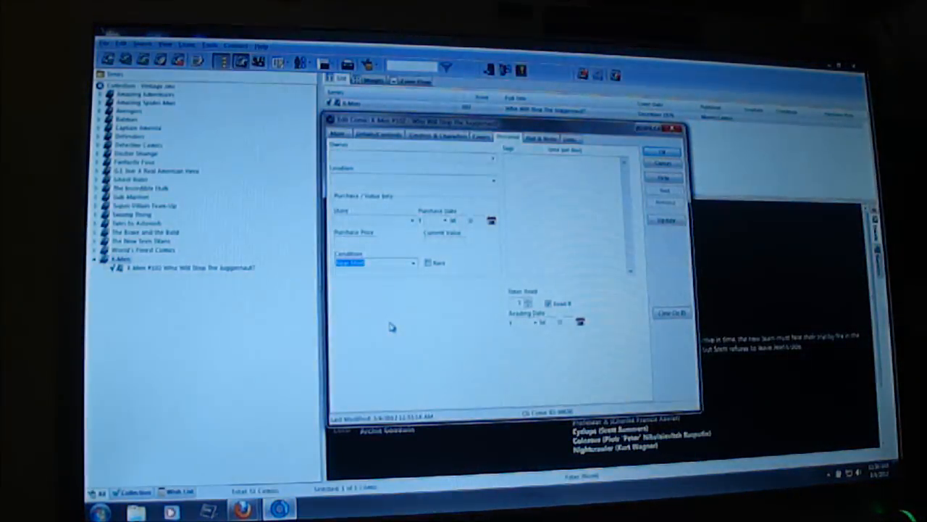
pyautogui.click(414, 263)
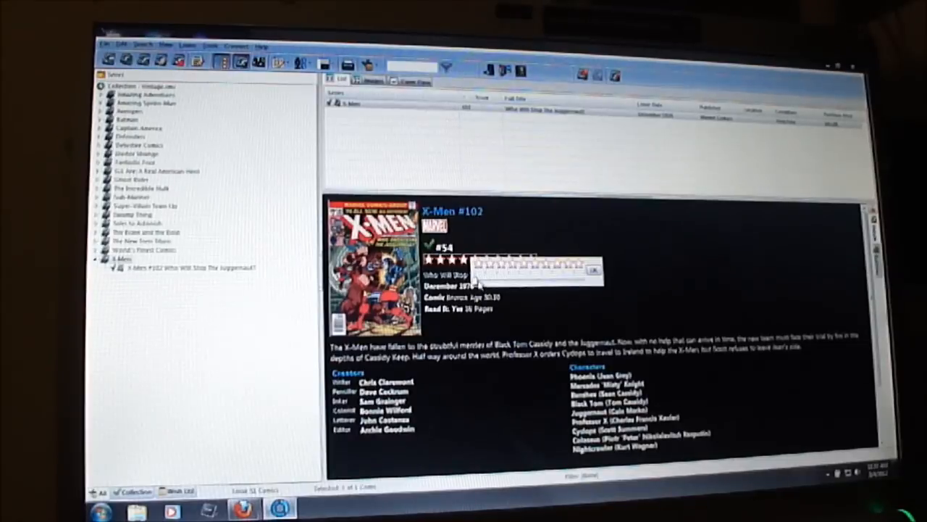
# - Pick a new star rating for X-Men #102 and confirm it
pyautogui.click(480, 262)
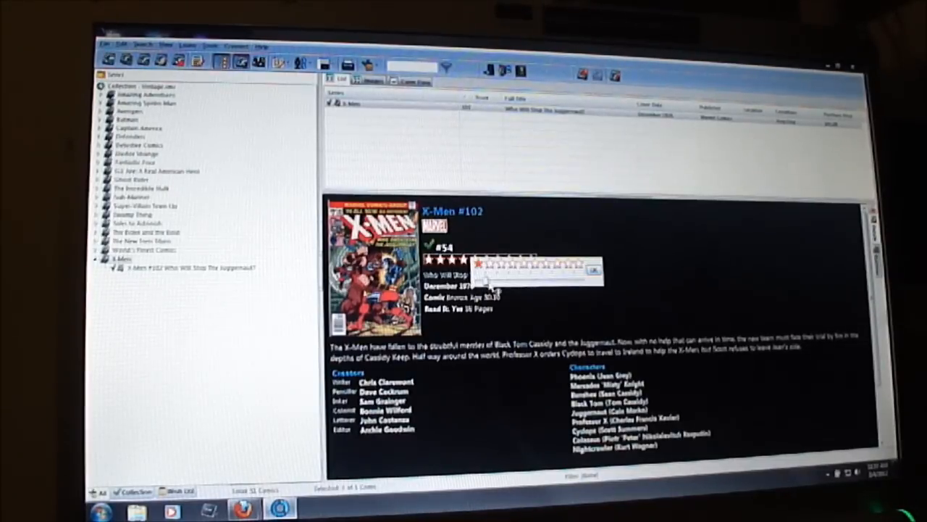
pyautogui.click(532, 262)
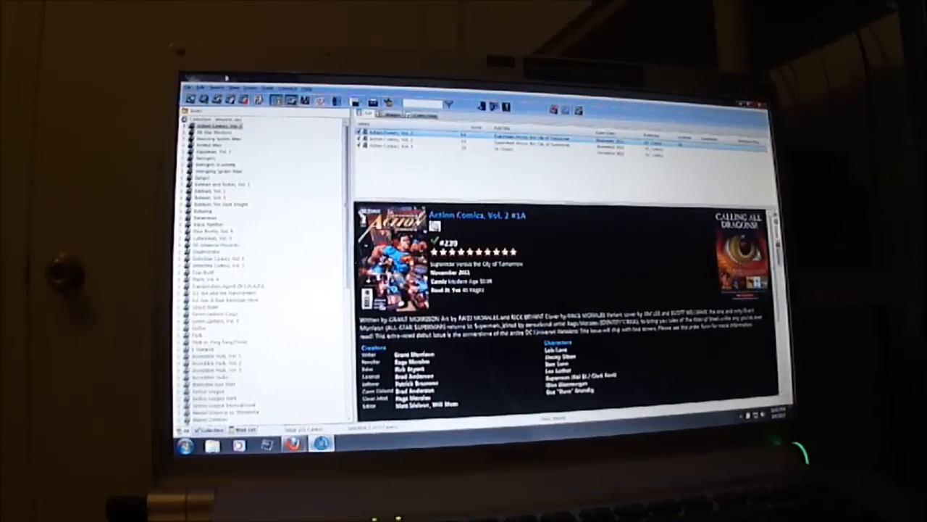
# - Open the File menu with its import and export commands
pyautogui.click(192, 87)
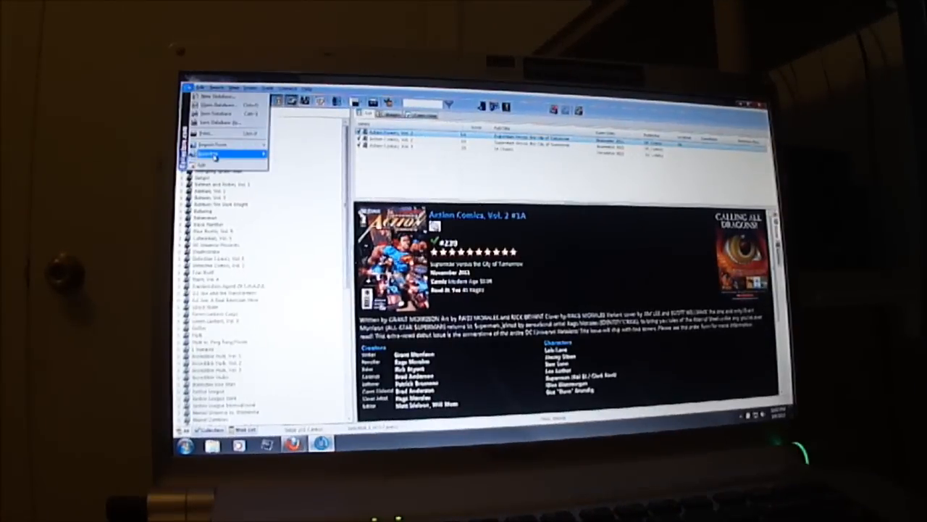
pyautogui.moveTo(221, 155)
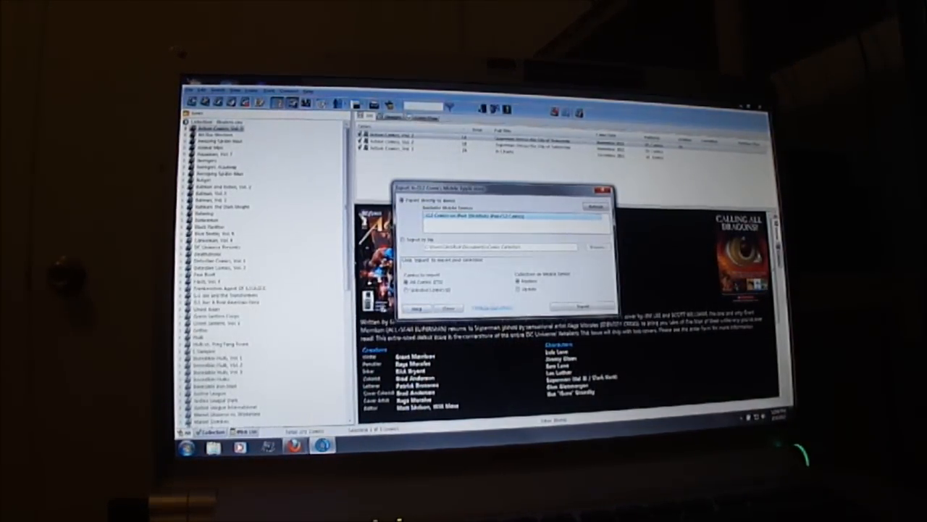
# - Export all comics to the detected iPad's CLZ Comics app, replacing its data
pyautogui.click(590, 305)
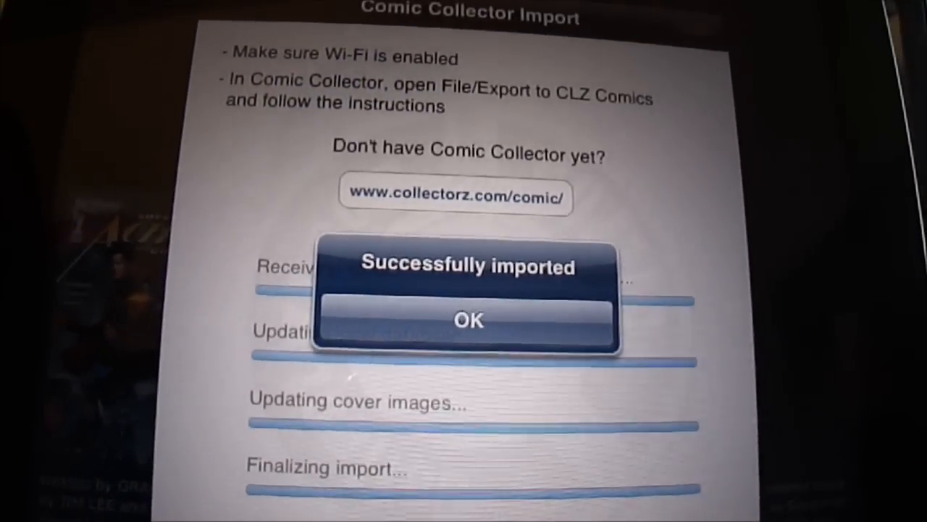
# - Dismiss the 'Successfully imported' alert in CLZ Comics on the iPad
pyautogui.click(468, 320)
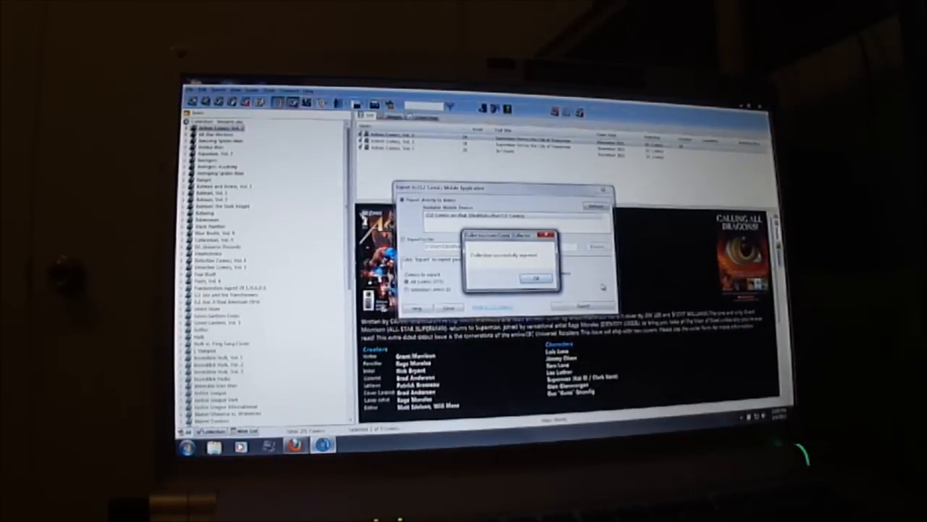
# - Dismiss the 'Collection successfully exported' message with OK
pyautogui.click(534, 277)
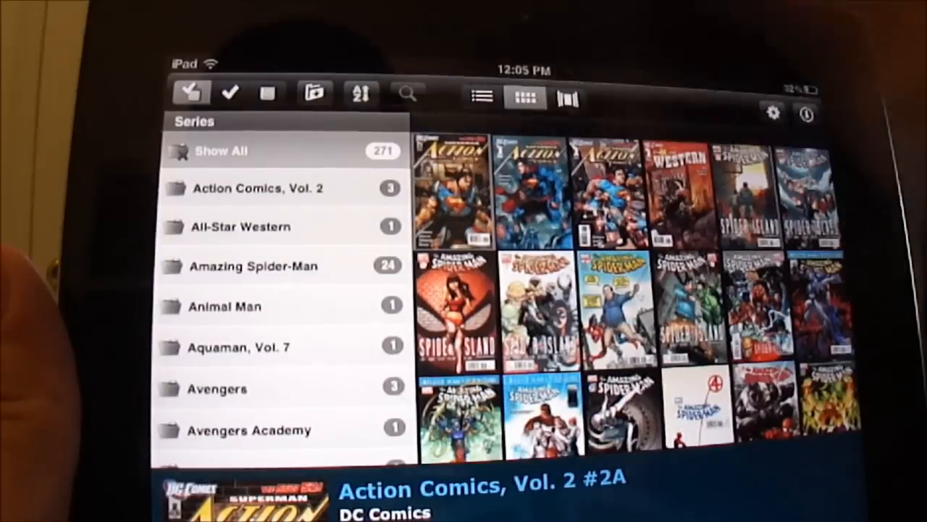
# - Search the CLZ Comics collection for 'humb'
pyautogui.click(407, 94)
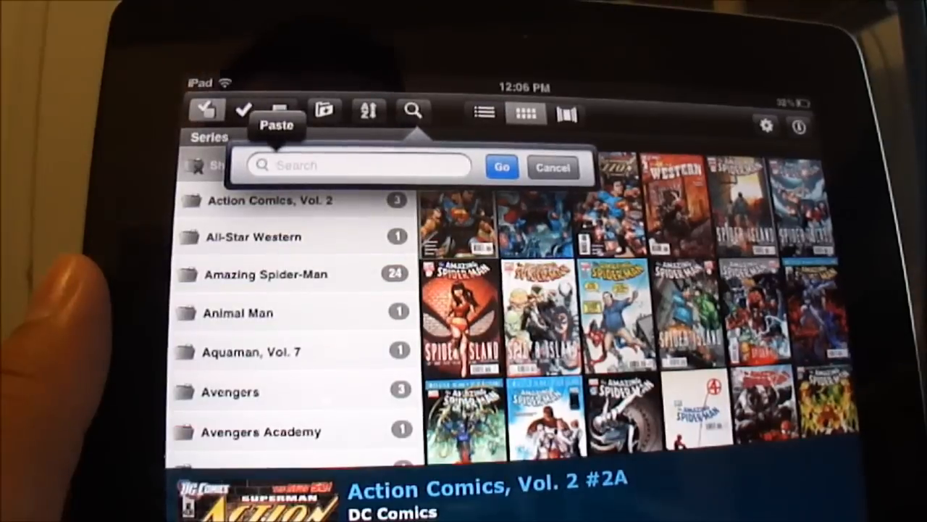
pyautogui.write('humb')
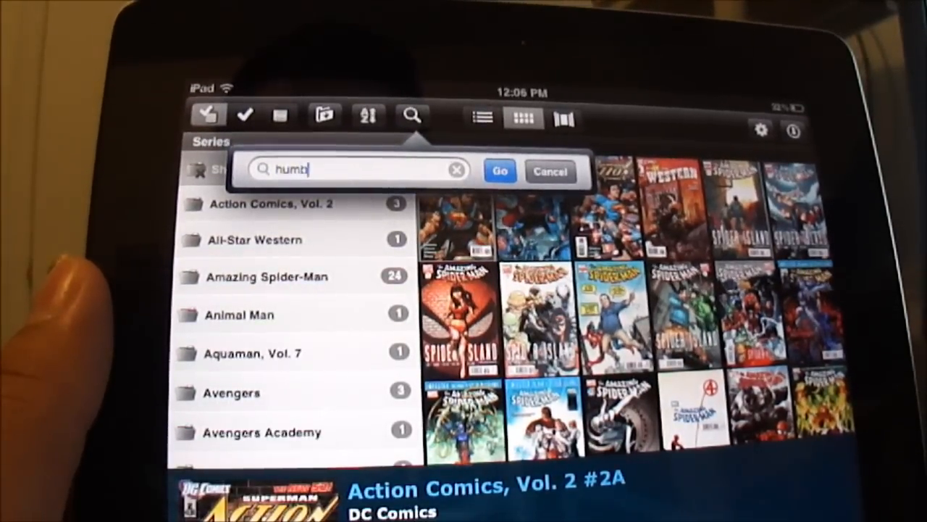